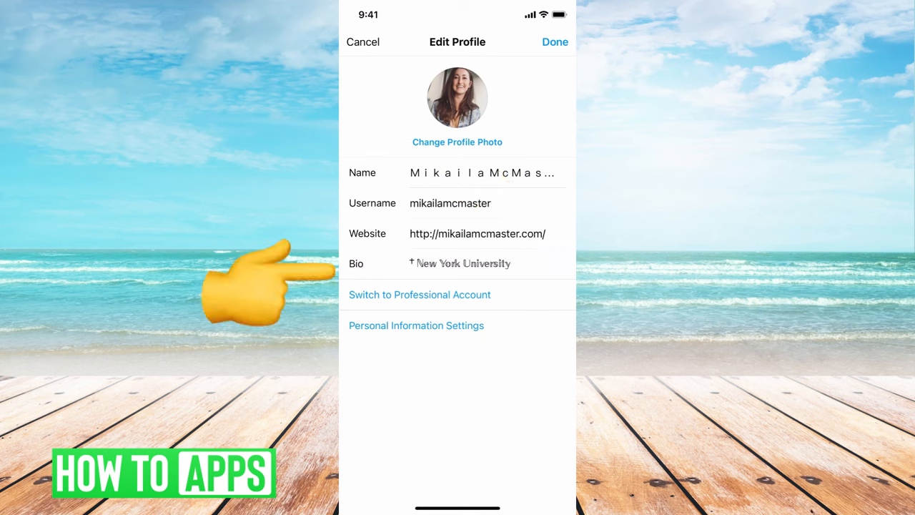
Add '4577' as new lines under the New York University line in the bio and save
click(460, 263)
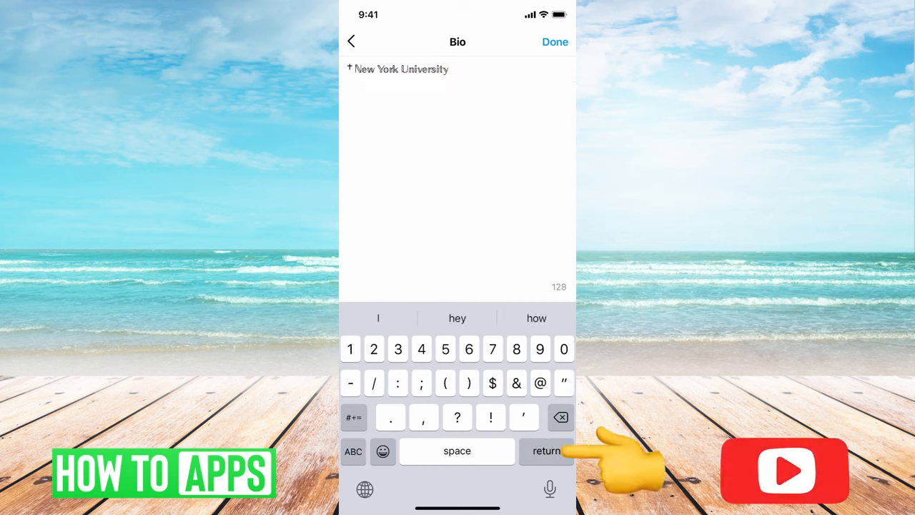
text(4577)
text($577?$)
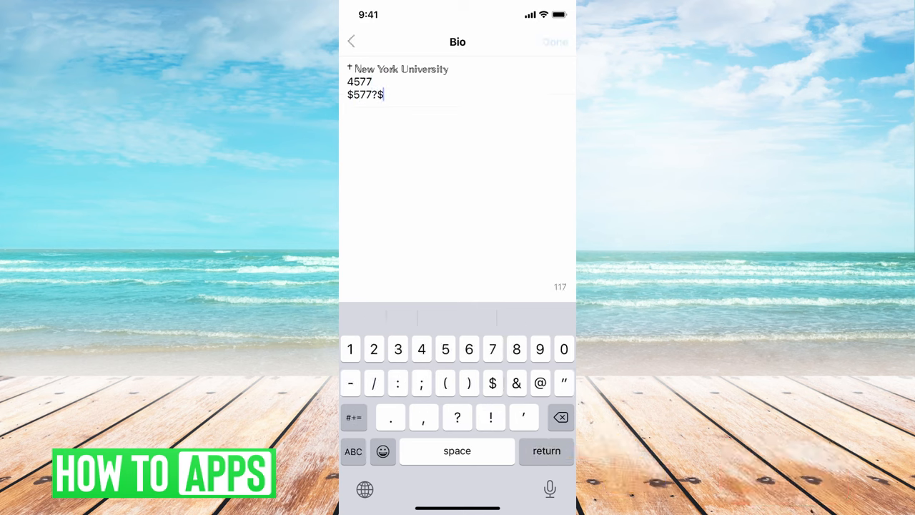
click(555, 41)
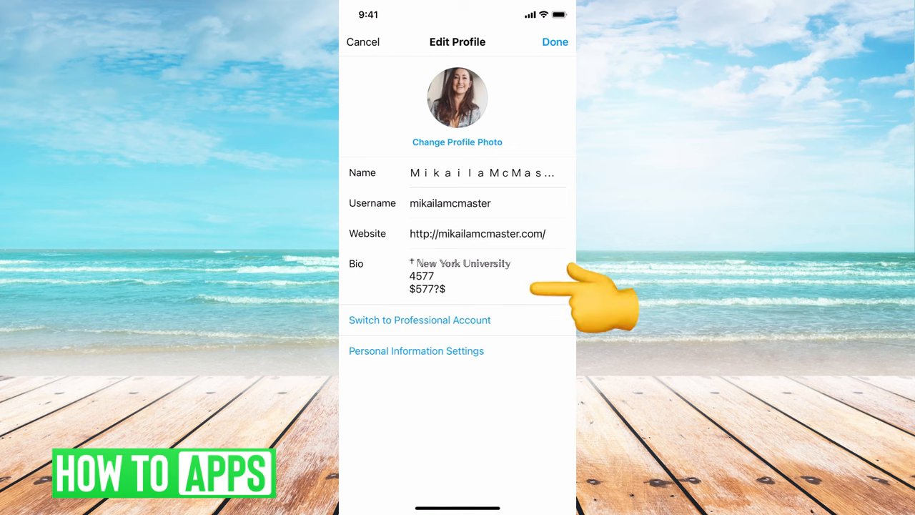